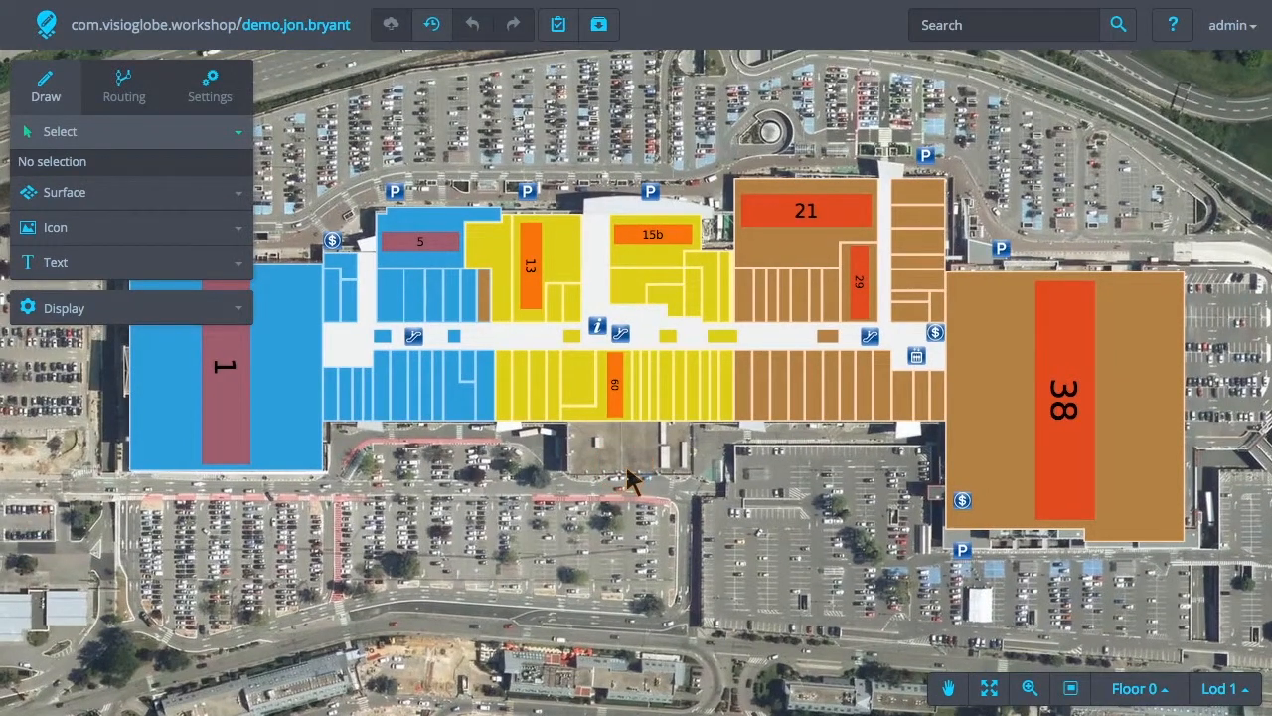
{"action": "mouse_move", "coordinate": [641, 475]}
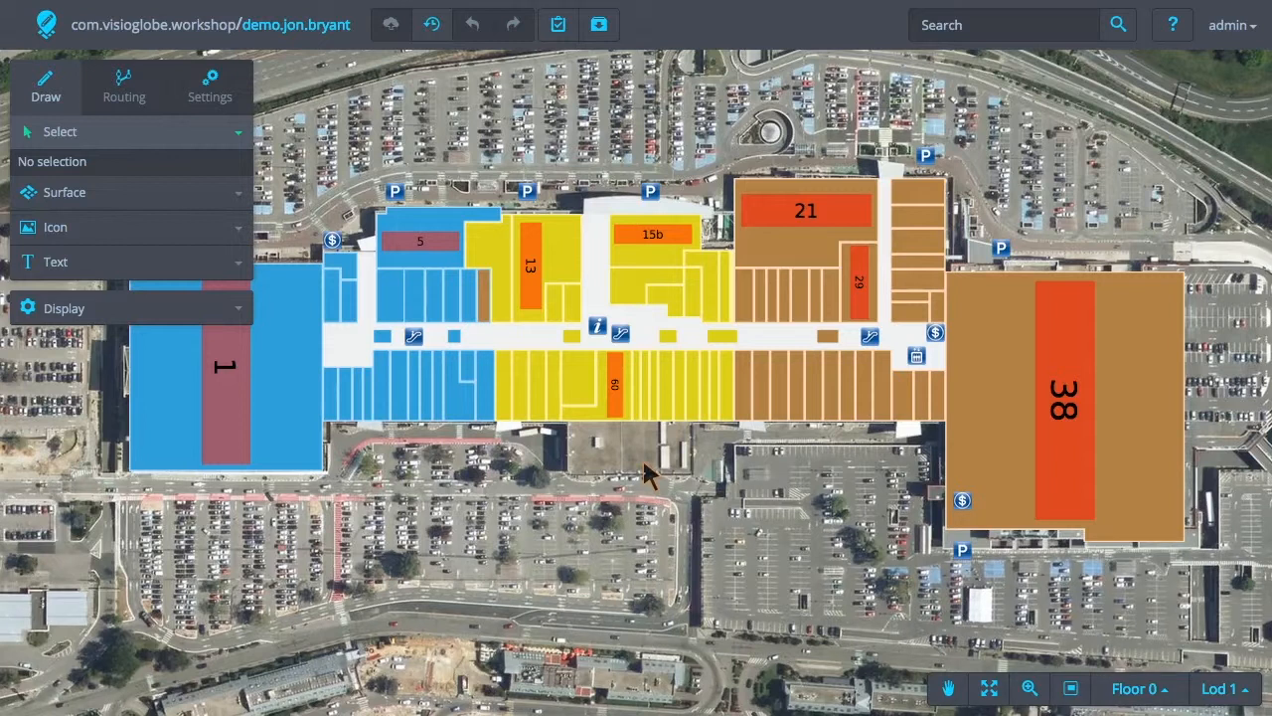
{"action": "mouse_move", "coordinate": [646, 149]}
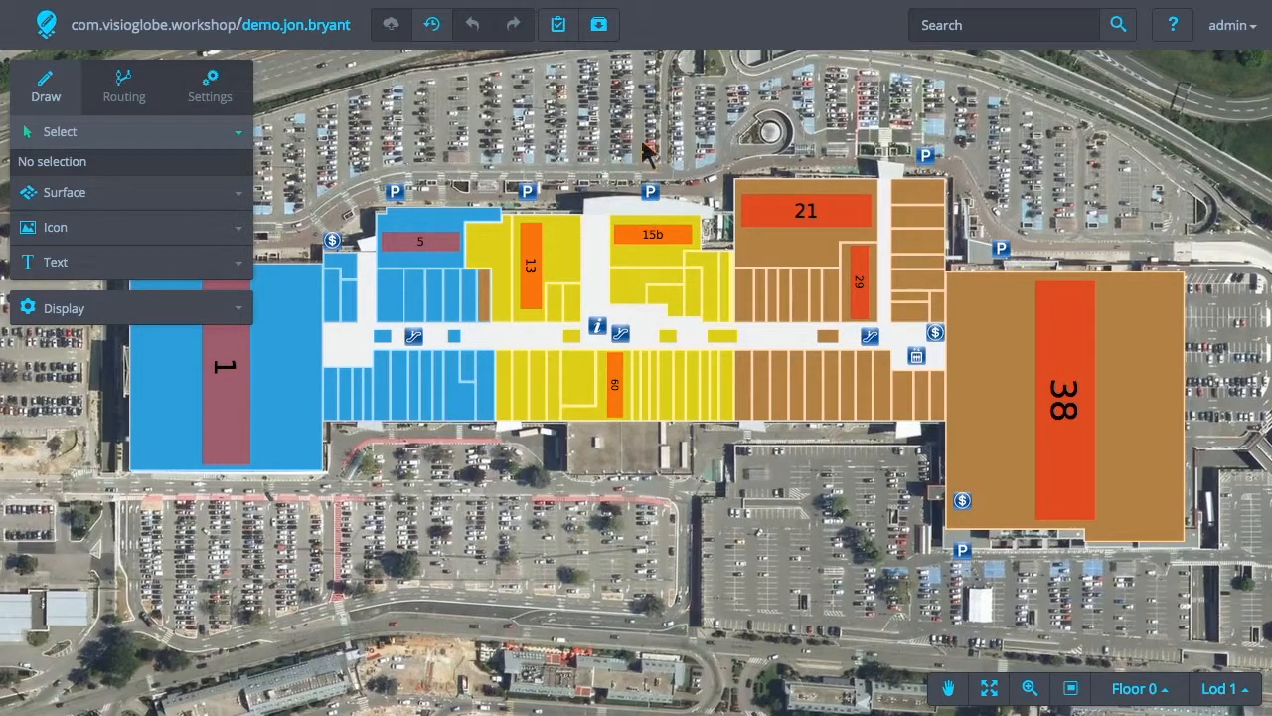
{"action": "mouse_move", "coordinate": [616, 89]}
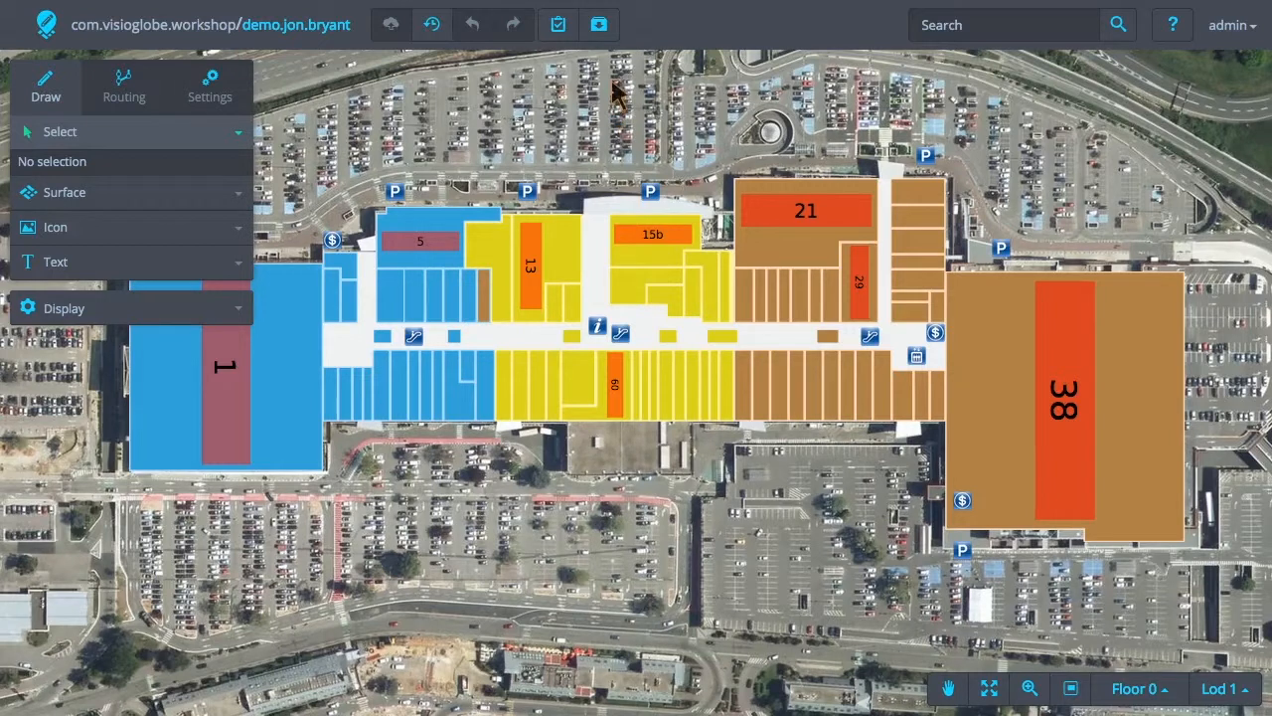
{"action": "mouse_move", "coordinate": [599, 24]}
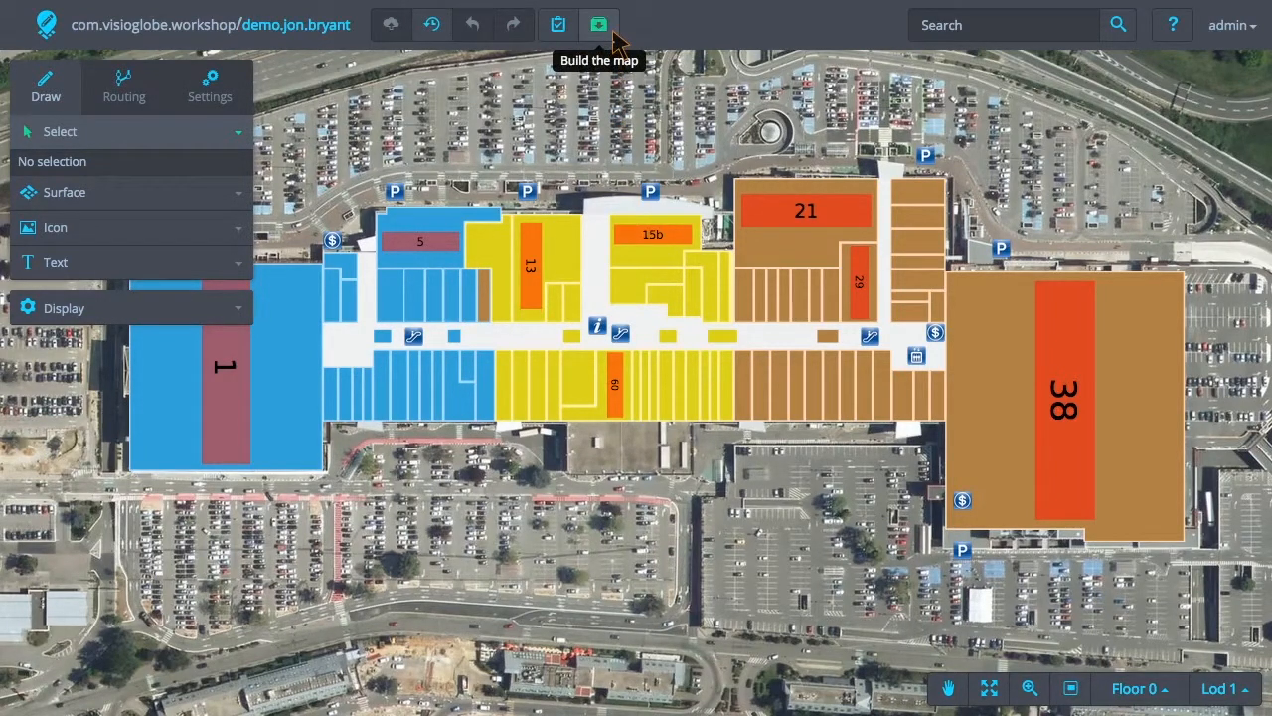
Build the mall map for the move, web2d and kiosk platforms.
{"action": "left_click", "coordinate": [598, 25]}
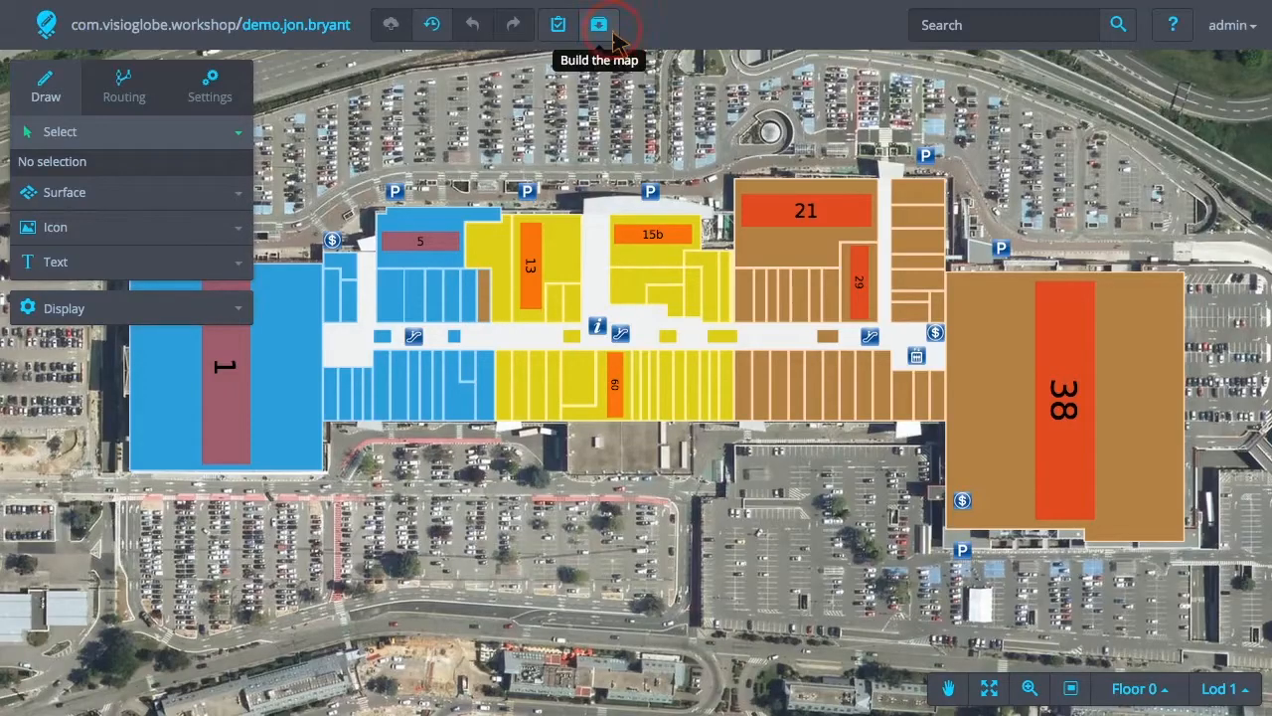
{"action": "left_click", "coordinate": [598, 24]}
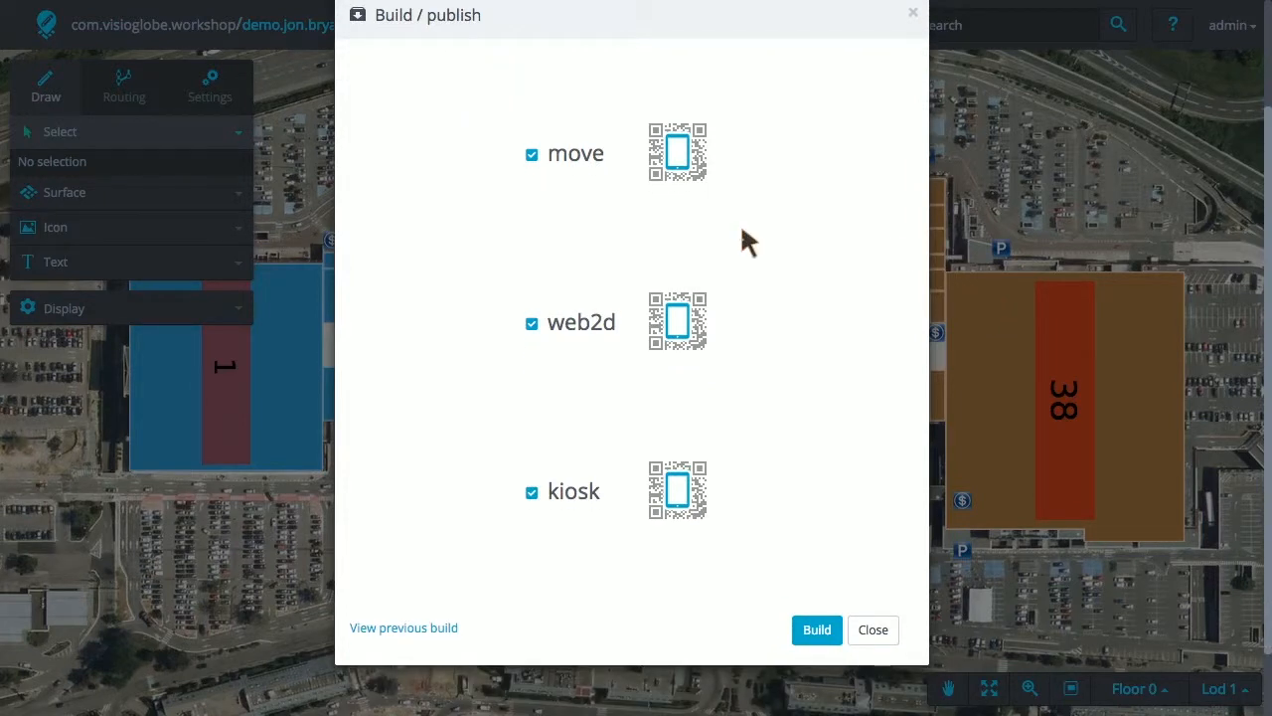
{"action": "mouse_move", "coordinate": [527, 169]}
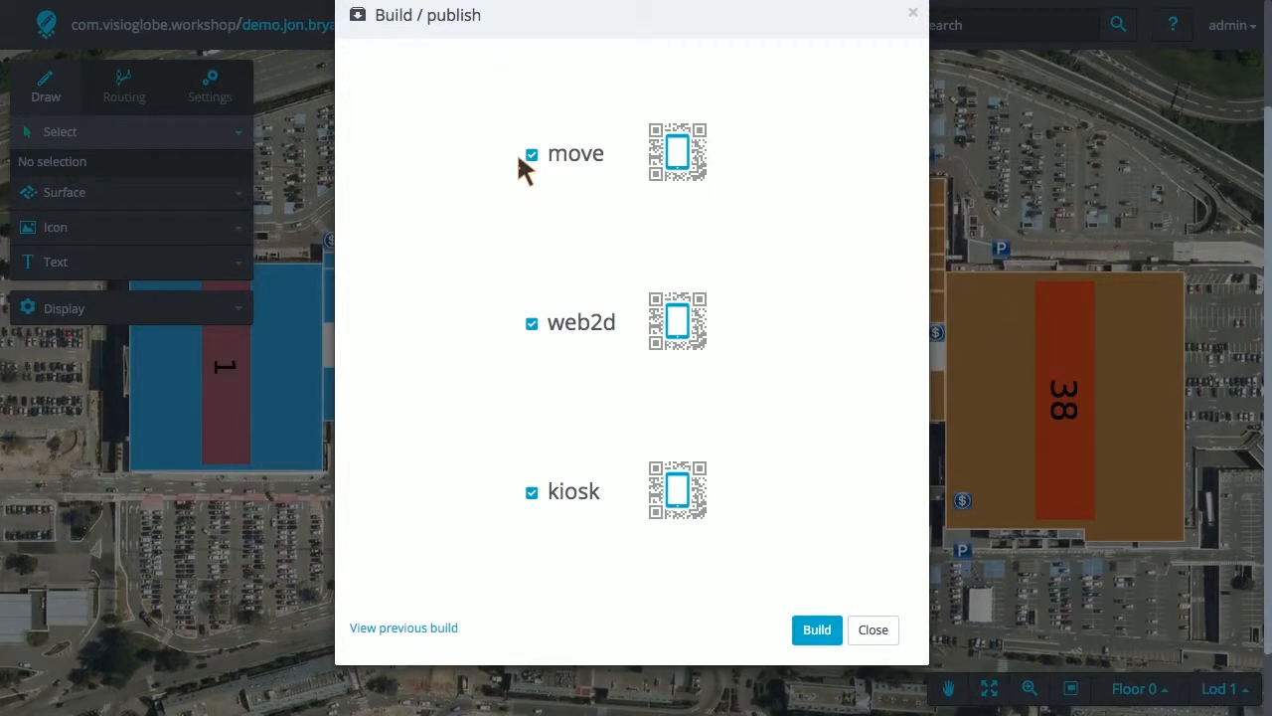
{"action": "mouse_move", "coordinate": [526, 502]}
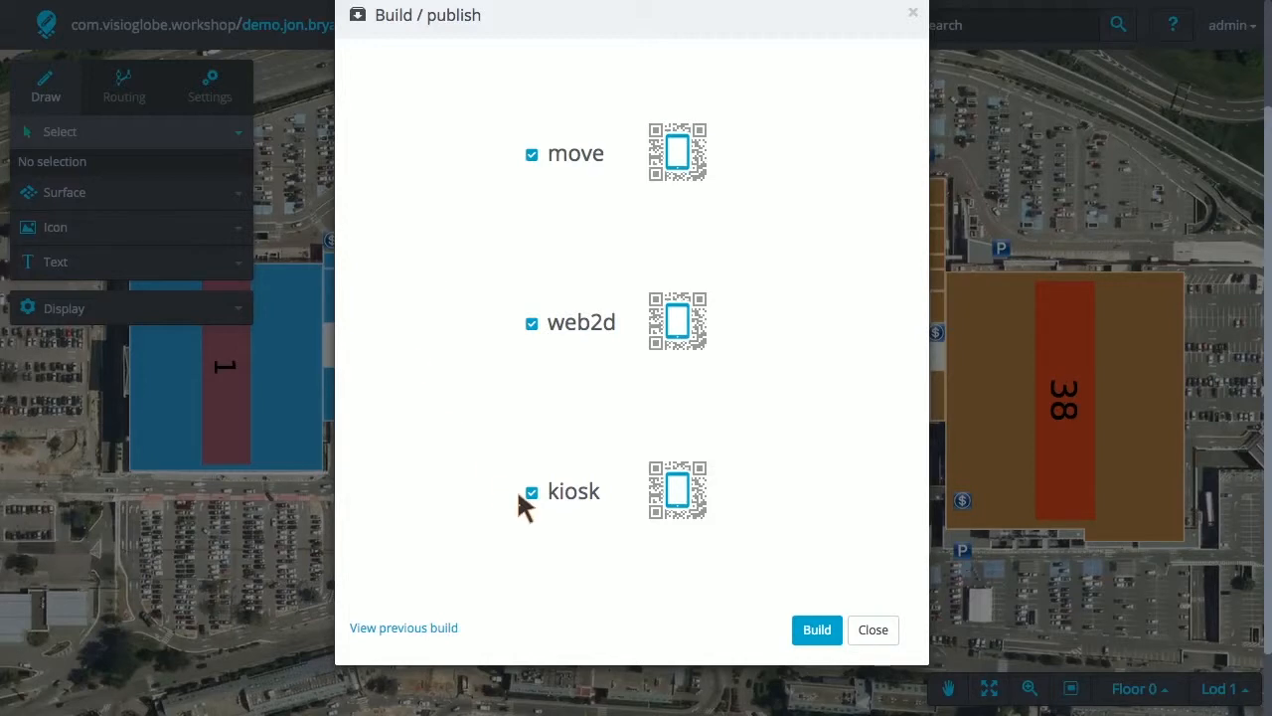
{"action": "mouse_move", "coordinate": [533, 324]}
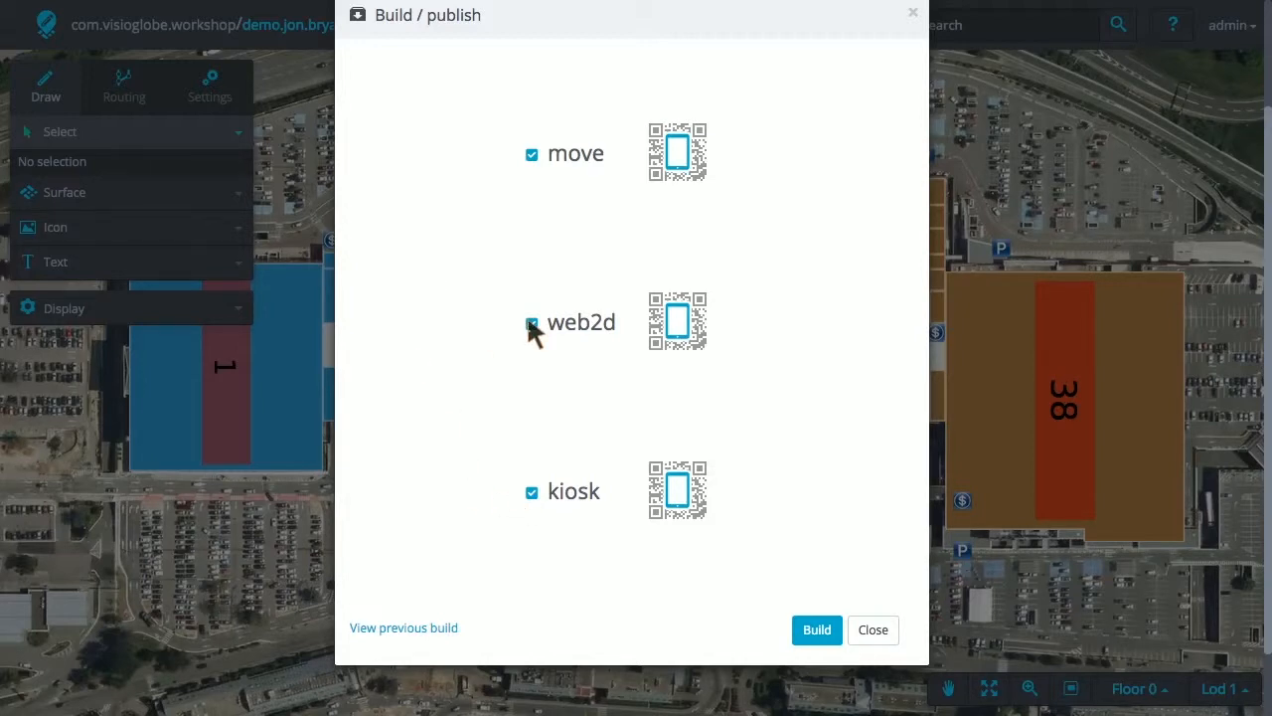
{"action": "left_click", "coordinate": [816, 629]}
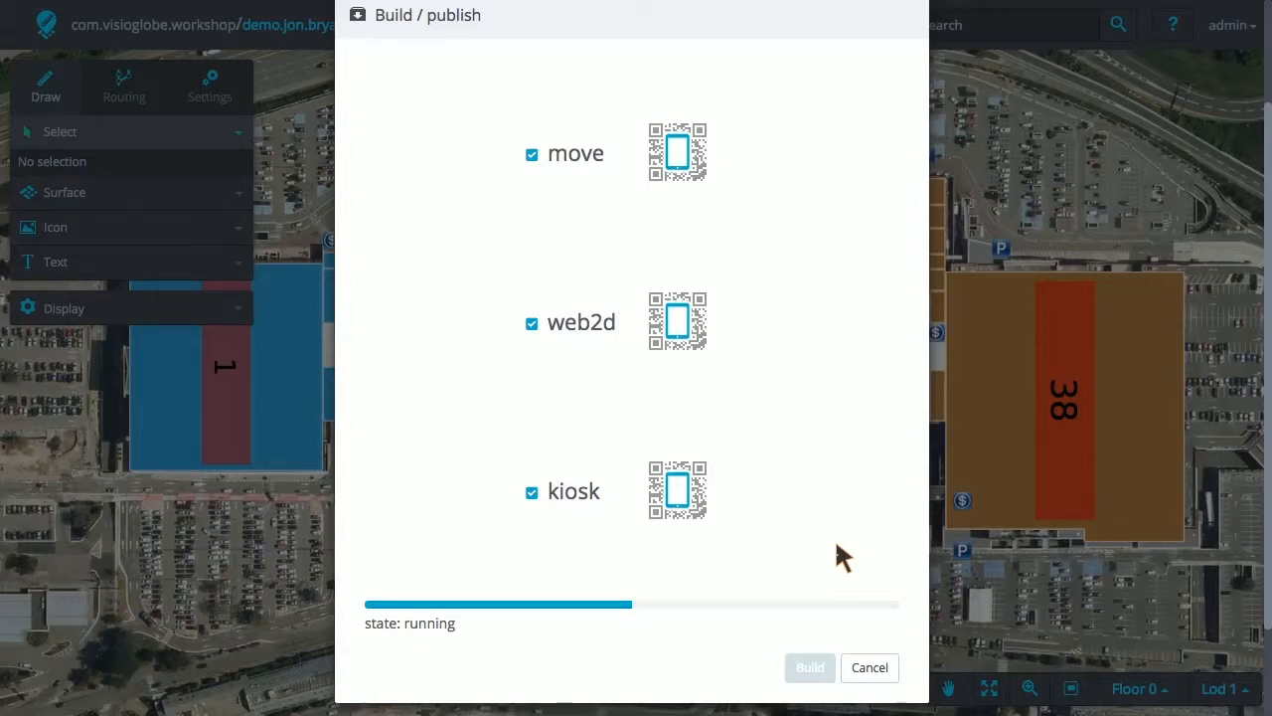
Wait for the move, web2d and kiosk builds to finish with QR codes.
{"action": "left_click", "coordinate": [677, 152]}
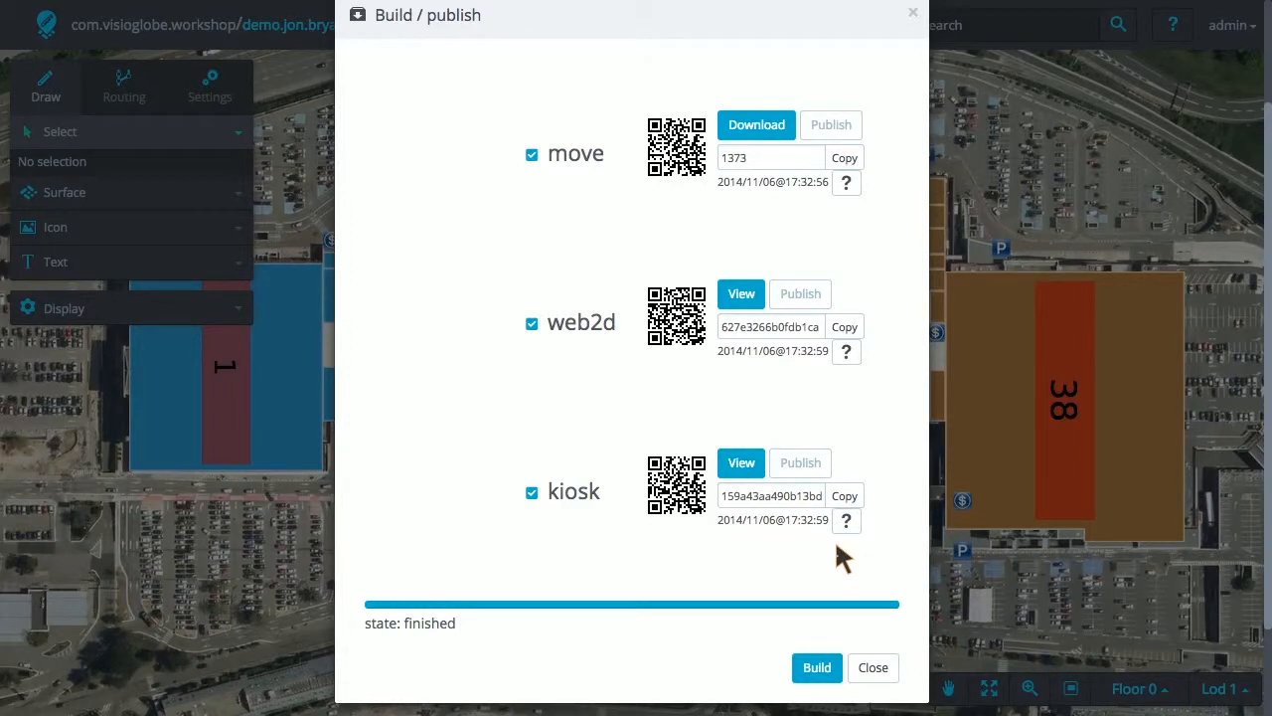
{"action": "mouse_move", "coordinate": [721, 532]}
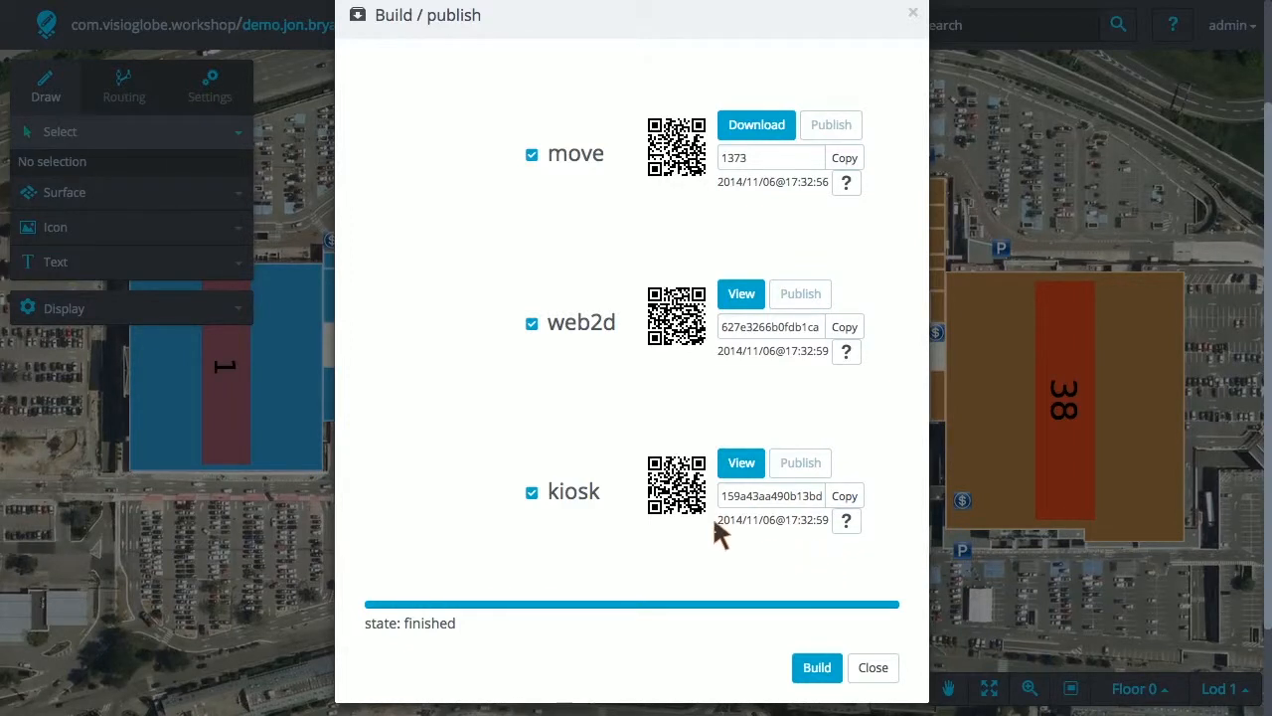
{"action": "mouse_move", "coordinate": [740, 462]}
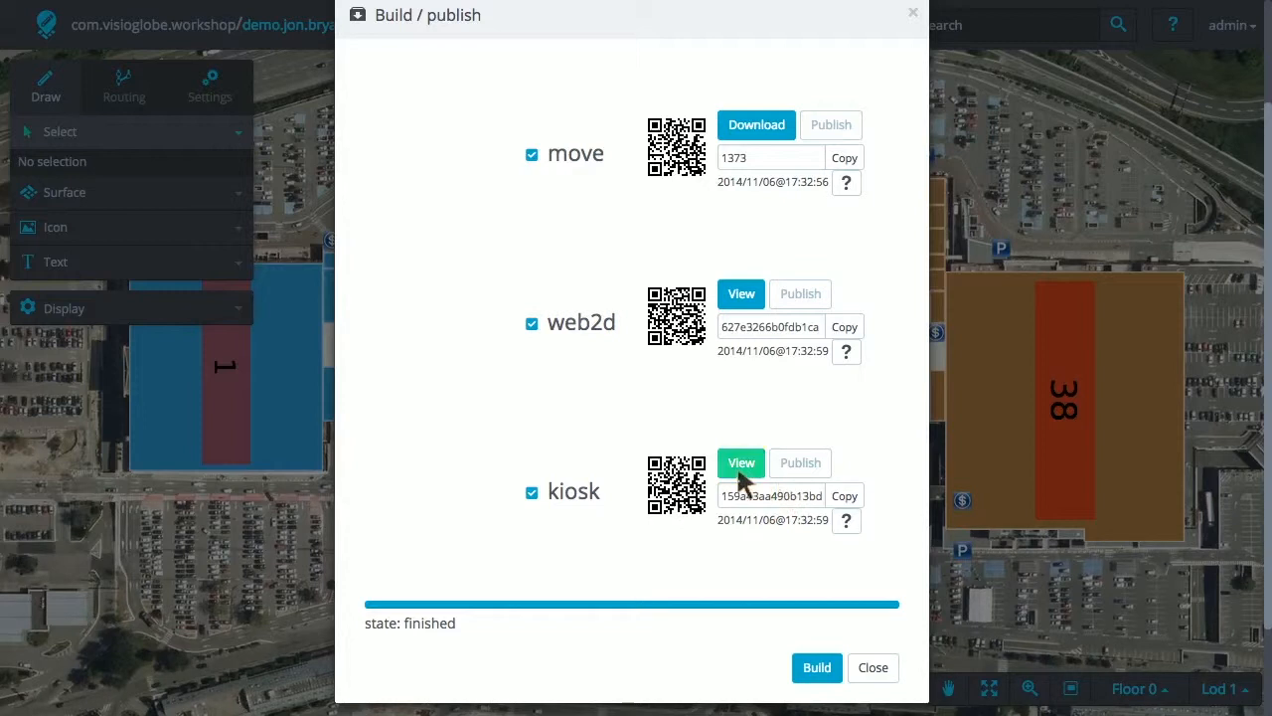
View the kiosk build result as a 3D map of numbered shops.
{"action": "left_click", "coordinate": [741, 462]}
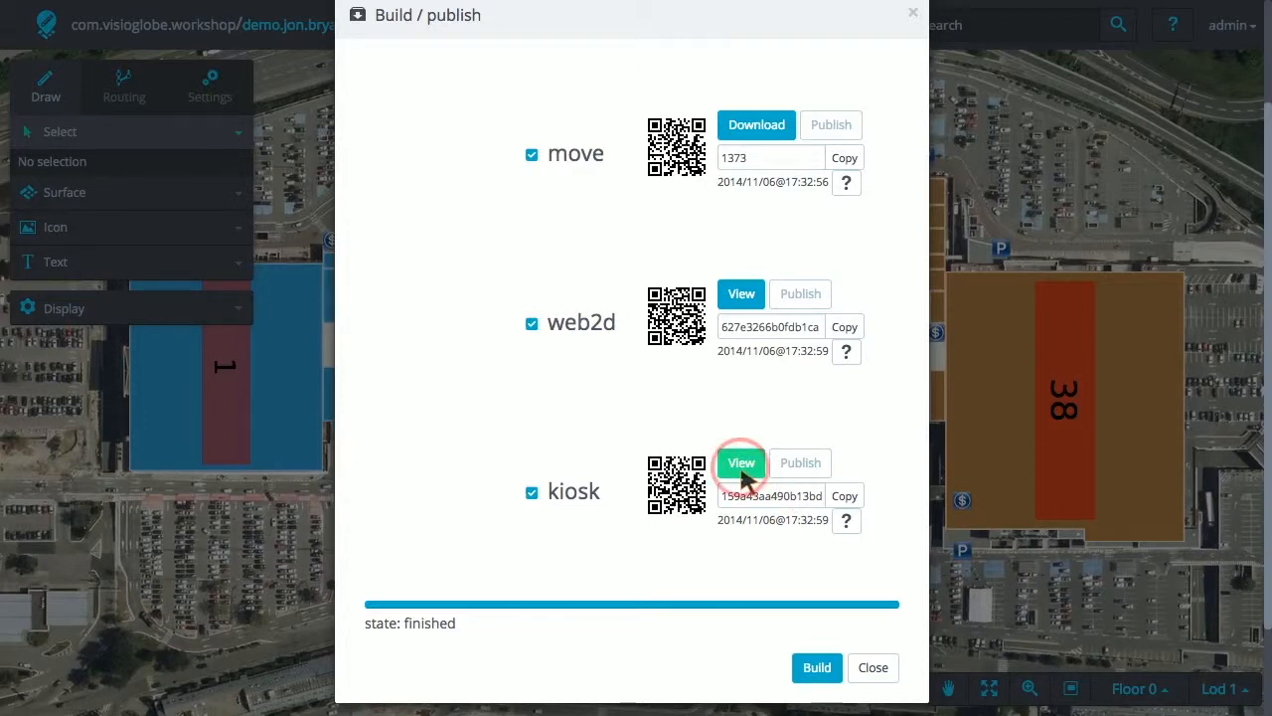
{"action": "left_click", "coordinate": [742, 462]}
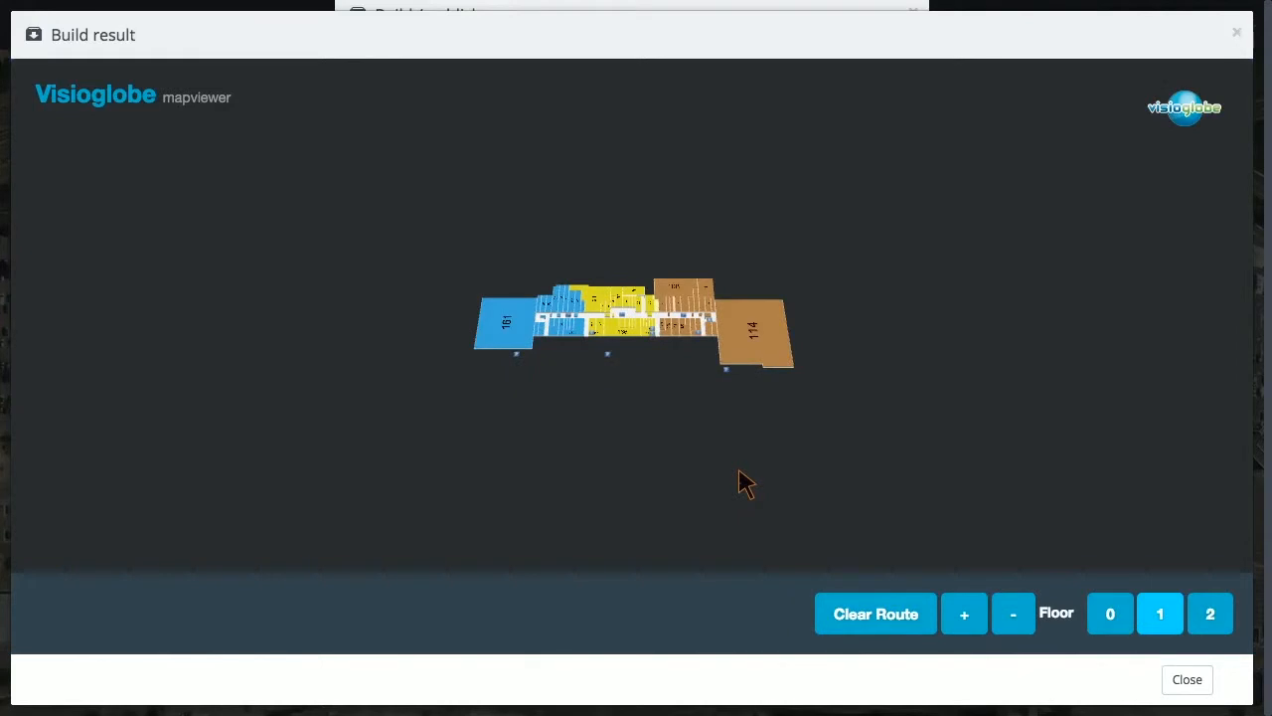
{"action": "left_click", "coordinate": [661, 260]}
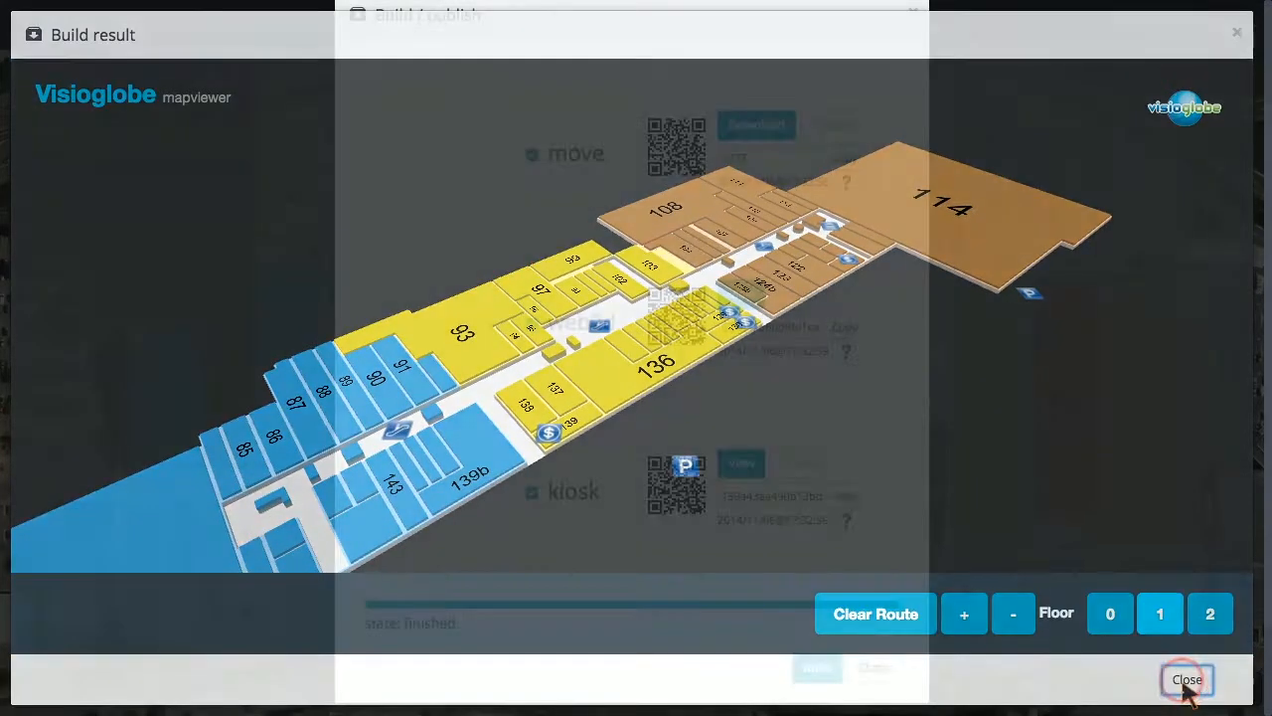
Close the kiosk Build result viewer to return to the build summary.
{"action": "left_click", "coordinate": [1186, 679]}
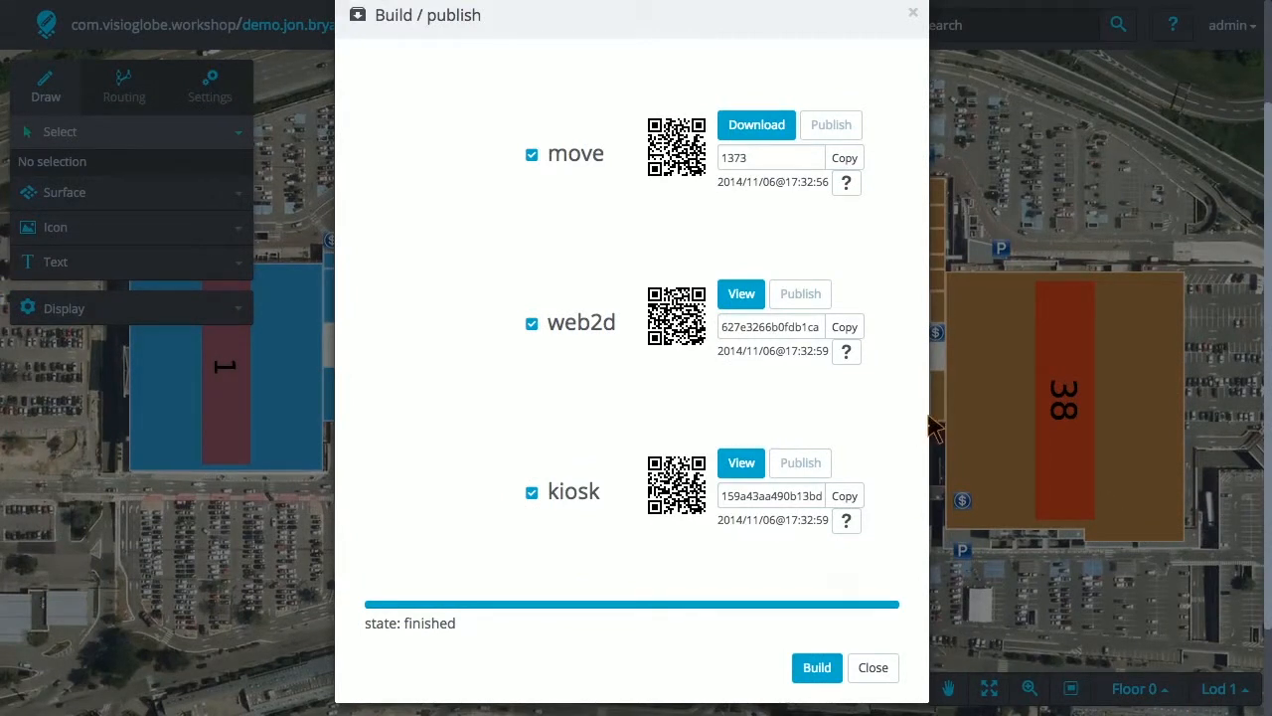
{"action": "mouse_move", "coordinate": [914, 474]}
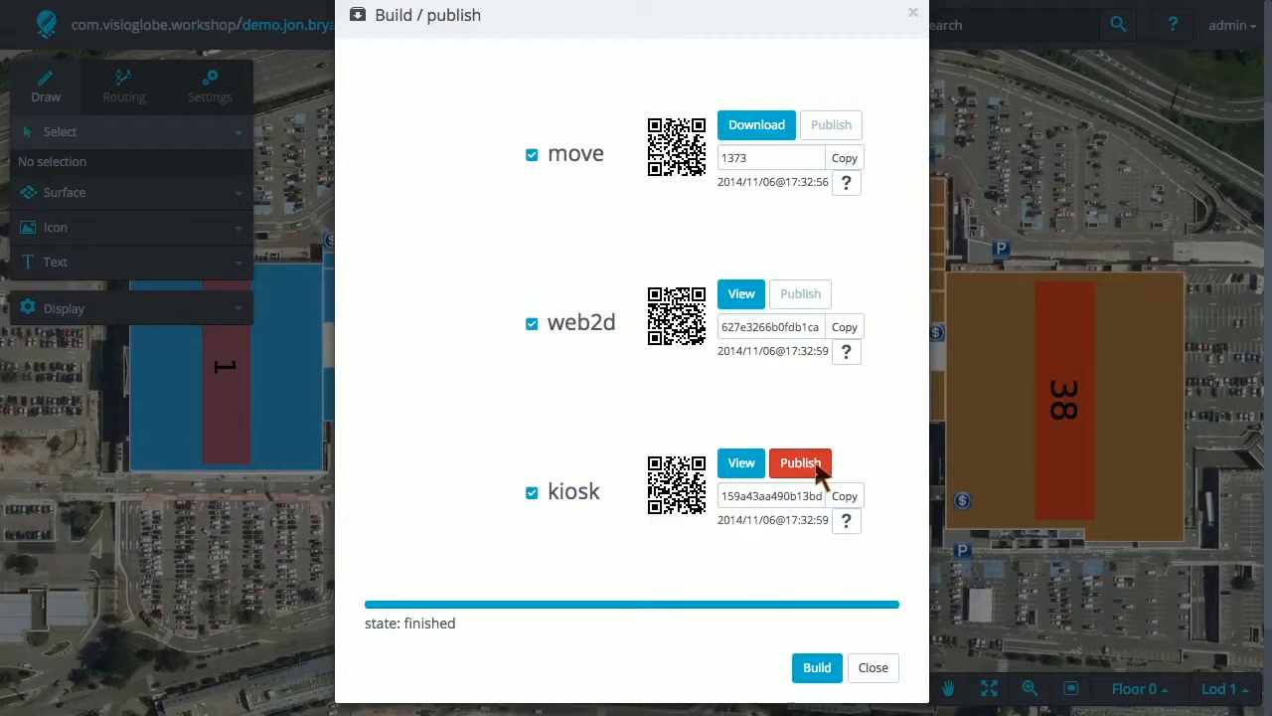
Publish the kiosk build, then start publishing the move build.
{"action": "left_click", "coordinate": [800, 462]}
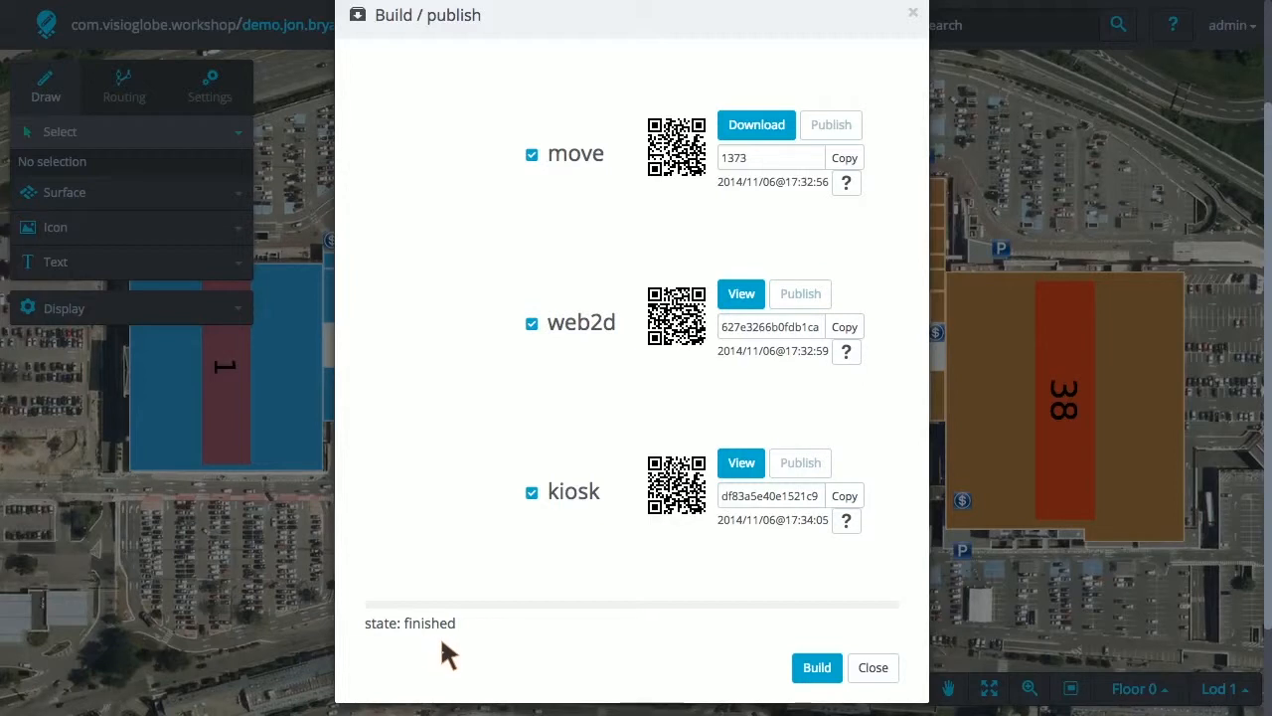
{"action": "mouse_move", "coordinate": [676, 641]}
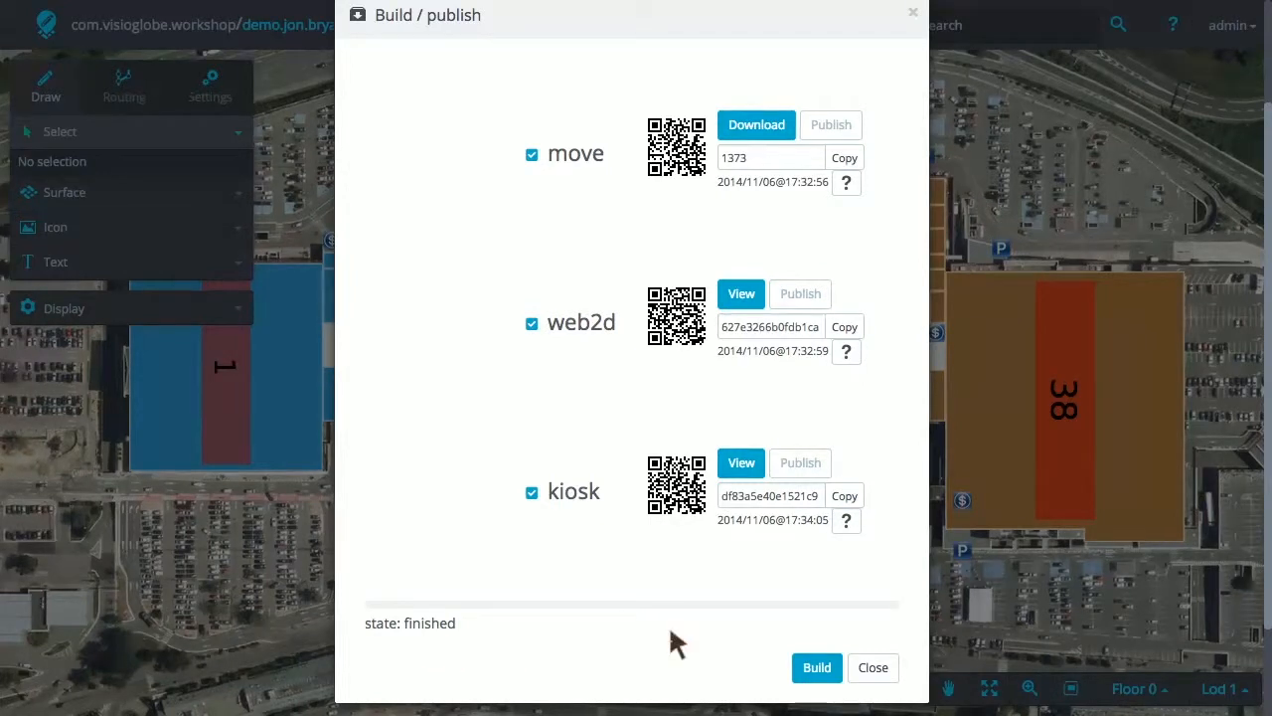
{"action": "mouse_move", "coordinate": [831, 124]}
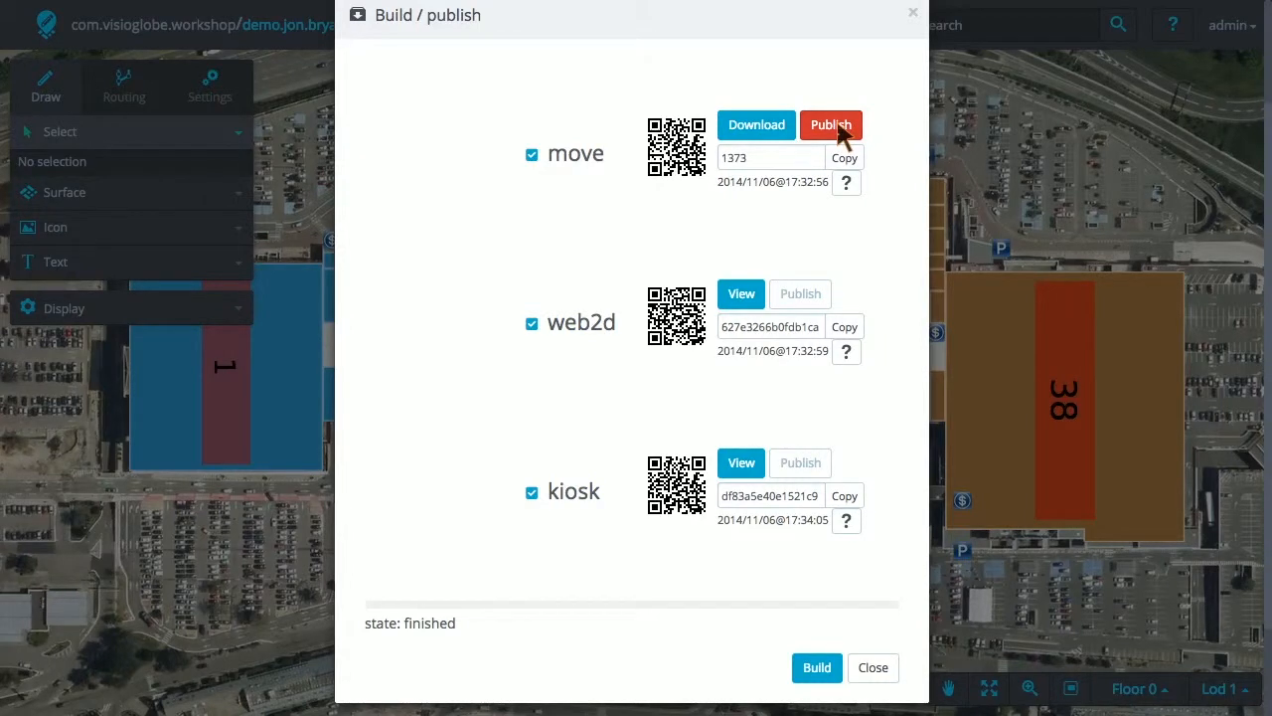
{"action": "left_click", "coordinate": [831, 124]}
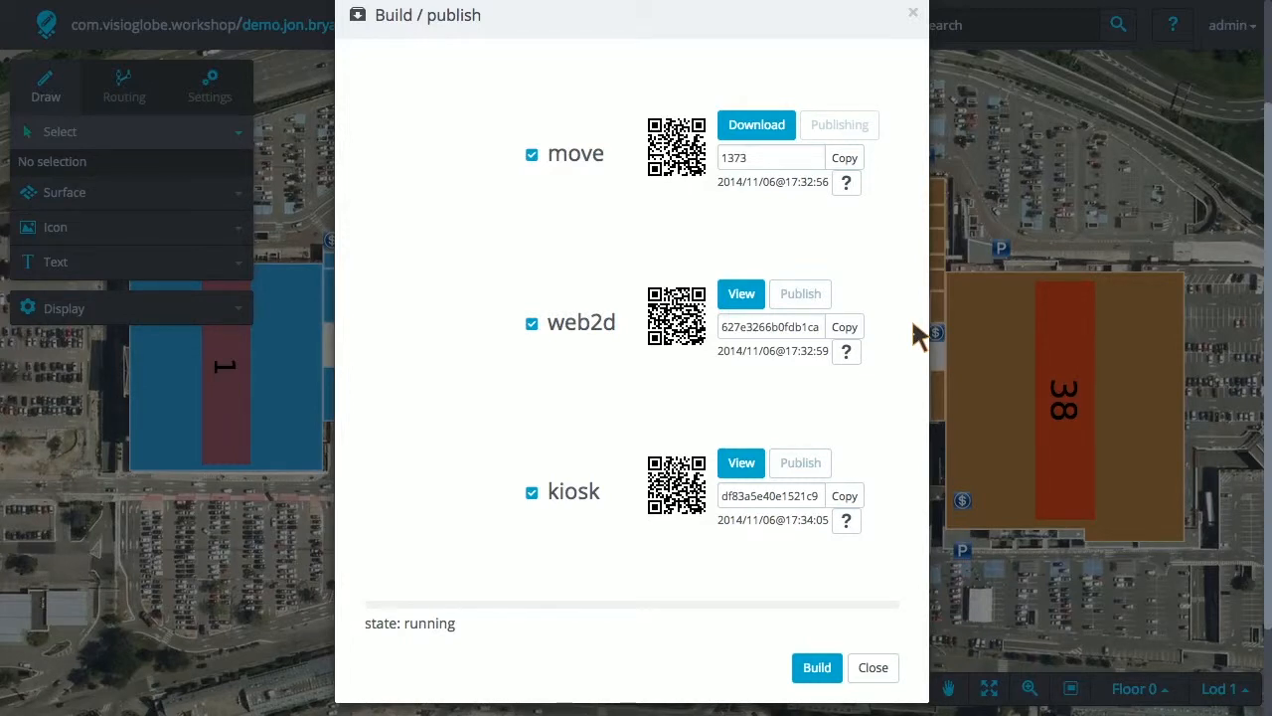
{"action": "mouse_move", "coordinate": [910, 368]}
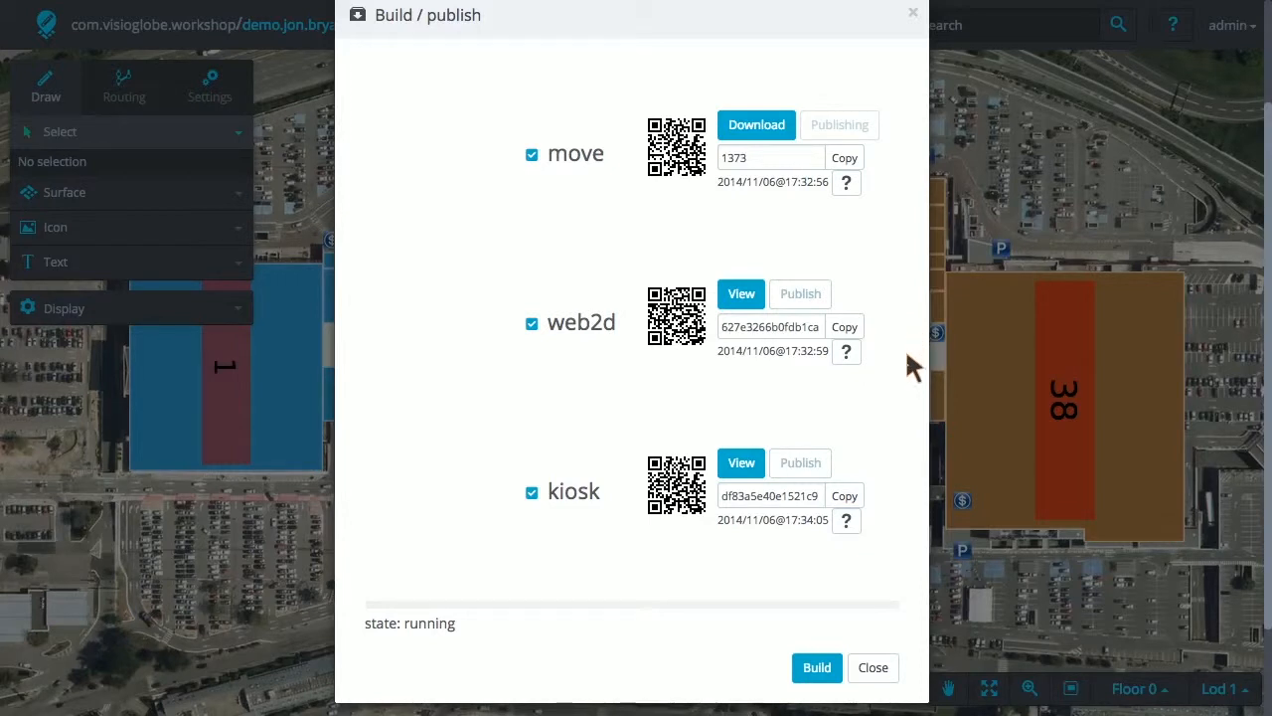